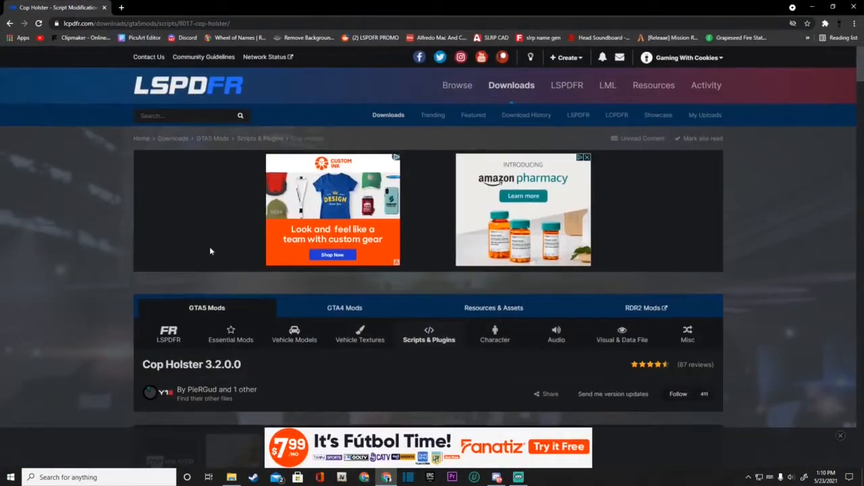
Browse the Cop Holster plugin page and close the enlarged screenshot.
{"action": "scroll", "scroll_direction": "down", "scroll_amount": 3}
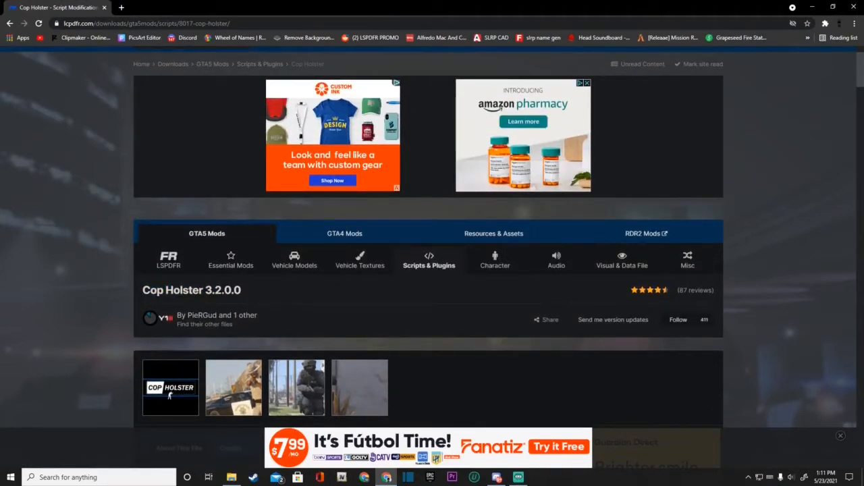
{"action": "scroll", "scroll_direction": "down", "scroll_amount": 3}
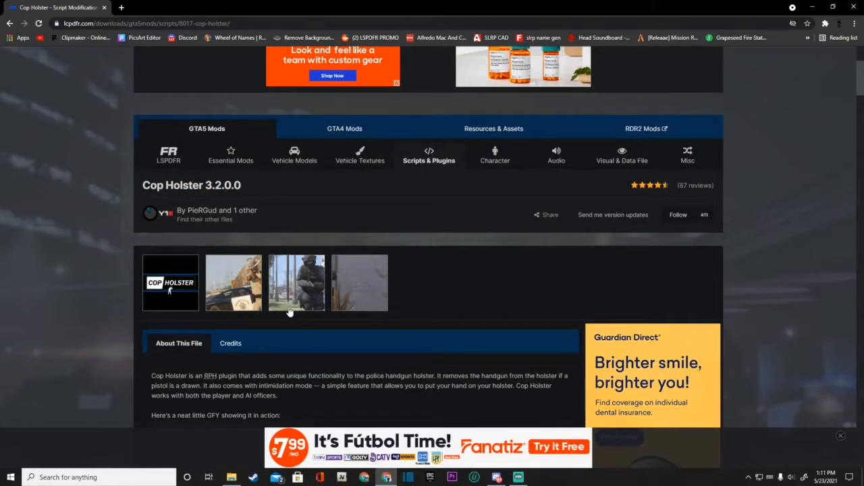
{"action": "scroll", "scroll_direction": "down", "scroll_amount": 3}
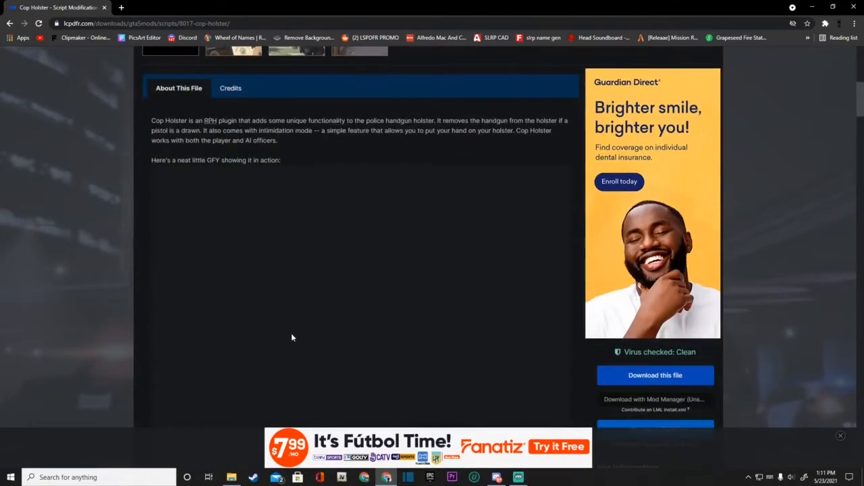
{"action": "scroll", "scroll_direction": "up", "scroll_amount": 3}
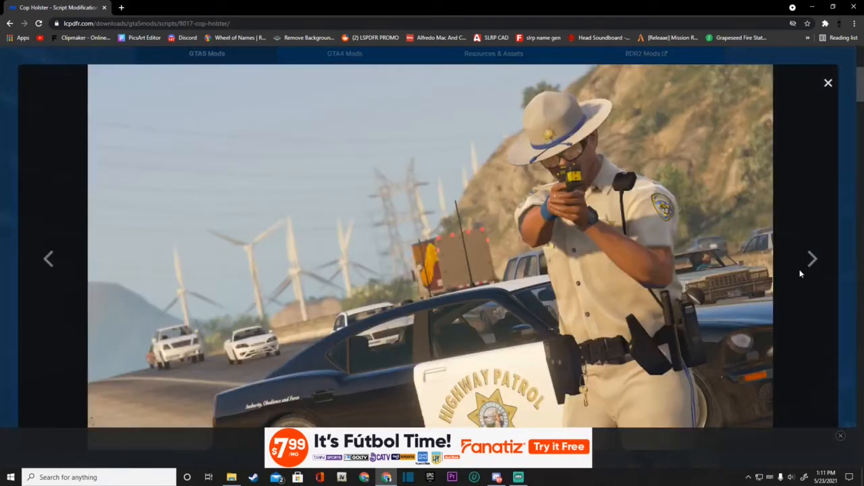
{"action": "left_click", "coordinate": [828, 83]}
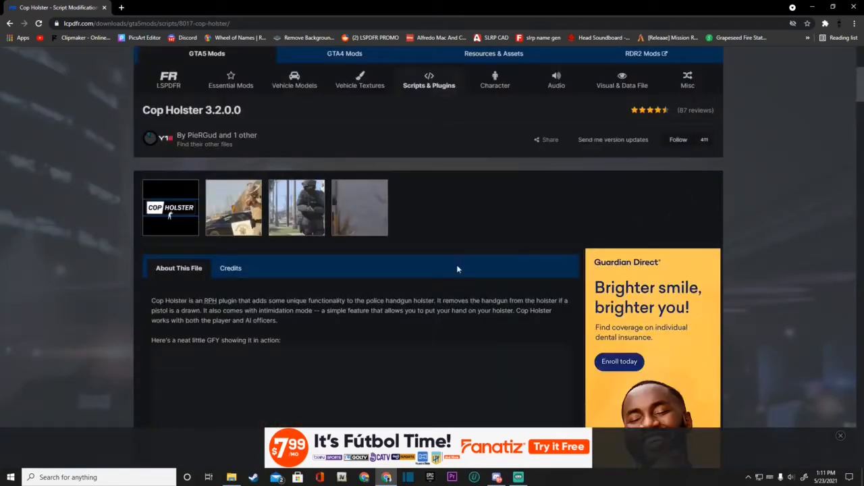
{"action": "mouse_move", "coordinate": [458, 264]}
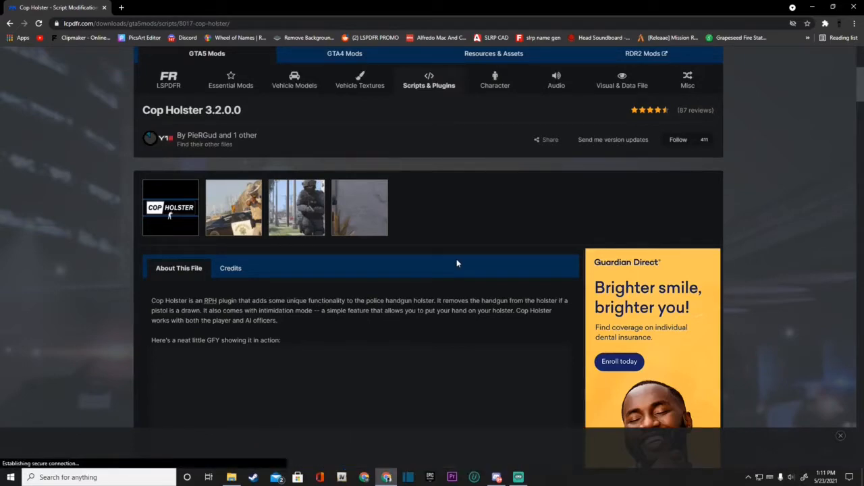
Agree to the download terms and download the Cop Holster 3.2.0.0 zip.
{"action": "scroll", "scroll_direction": "down", "scroll_amount": 3}
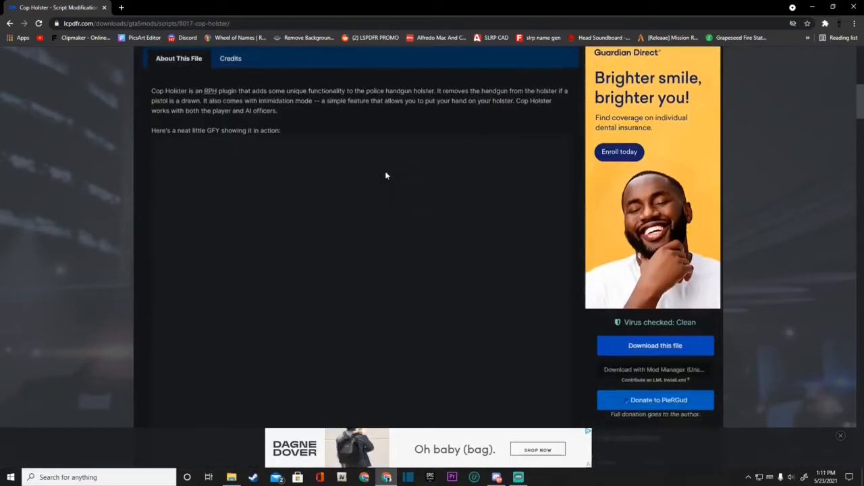
{"action": "scroll", "scroll_direction": "down", "scroll_amount": 3}
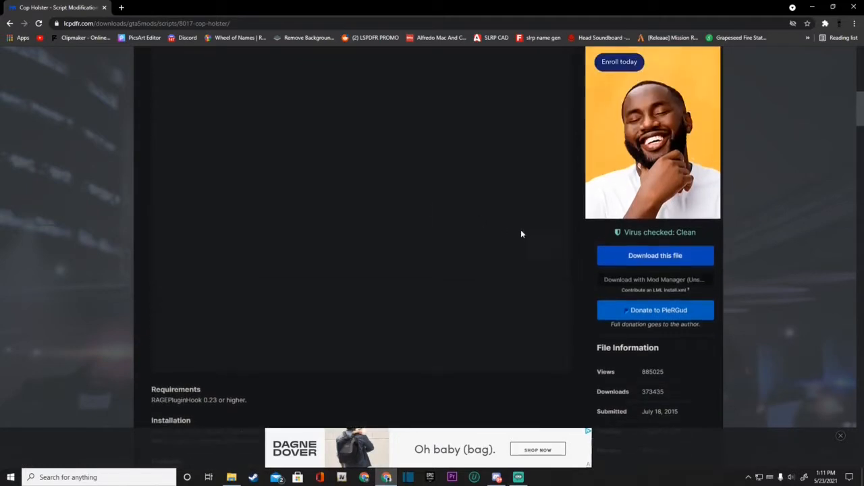
{"action": "left_click", "coordinate": [654, 255]}
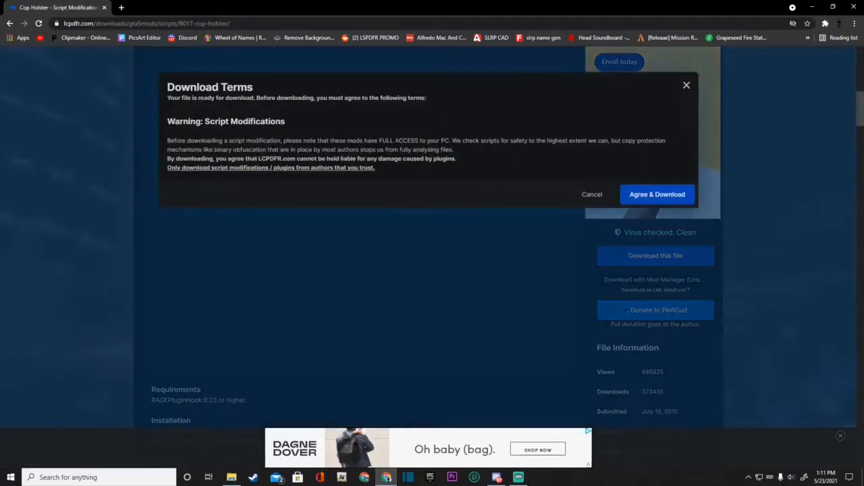
{"action": "left_click", "coordinate": [656, 194]}
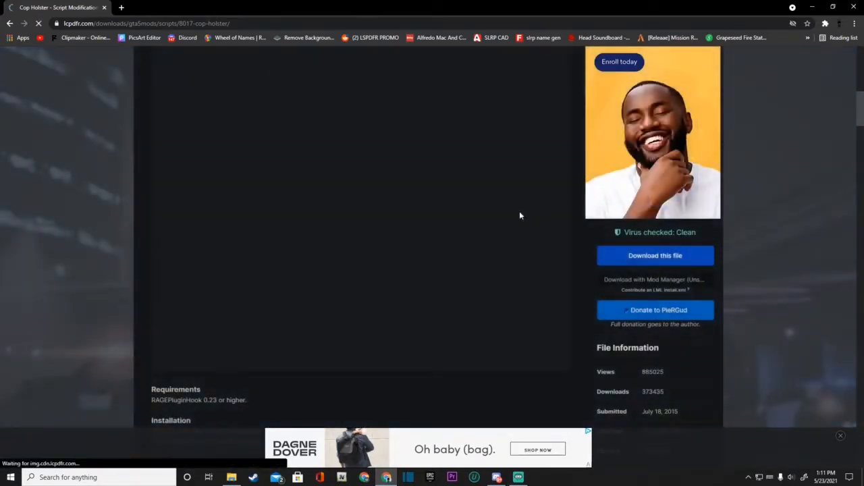
{"action": "left_click", "coordinate": [655, 255]}
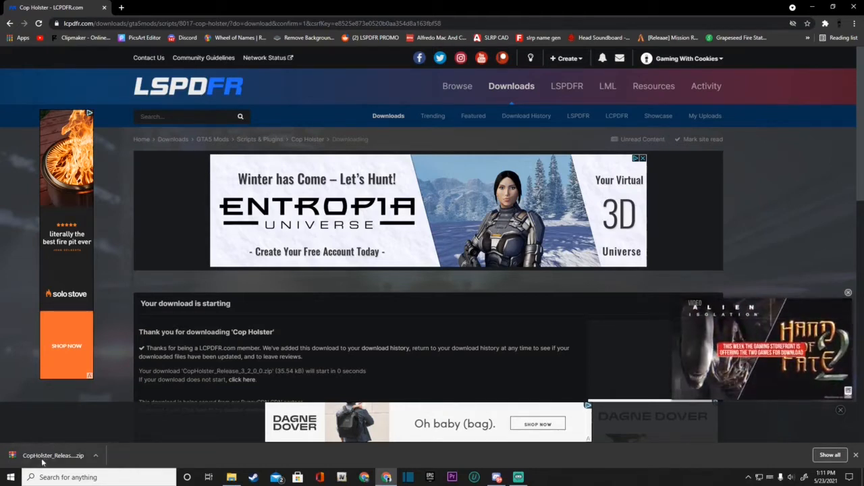
Open the Cop Holster zip in WinRAR, dismiss the license reminder, and open the lspdfr folder.
{"action": "left_click", "coordinate": [53, 455]}
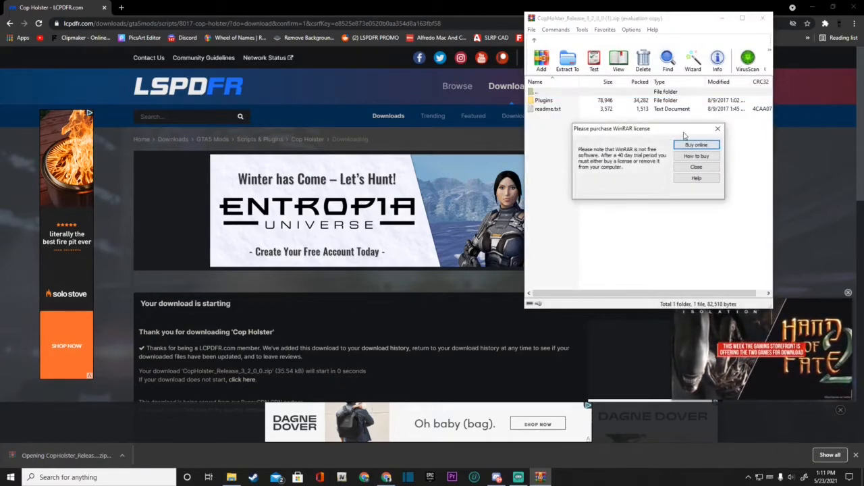
{"action": "left_click", "coordinate": [696, 167]}
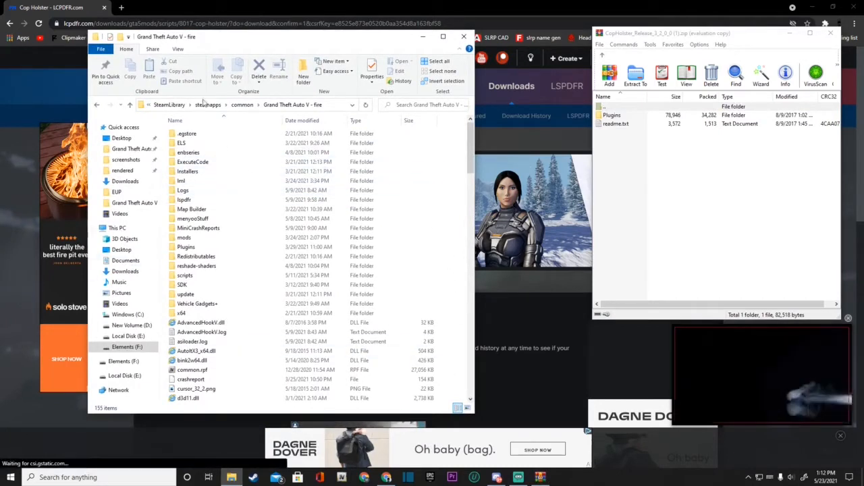
{"action": "mouse_move", "coordinate": [185, 237]}
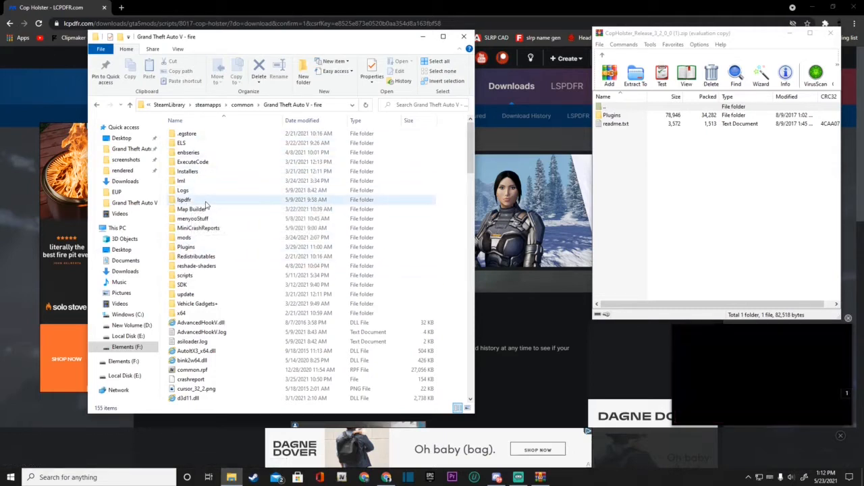
{"action": "double_click", "coordinate": [183, 199]}
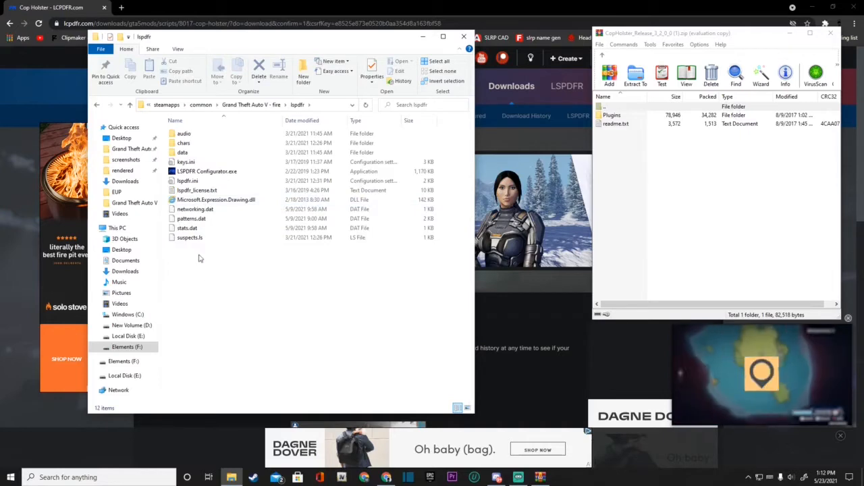
{"action": "mouse_move", "coordinate": [187, 180]}
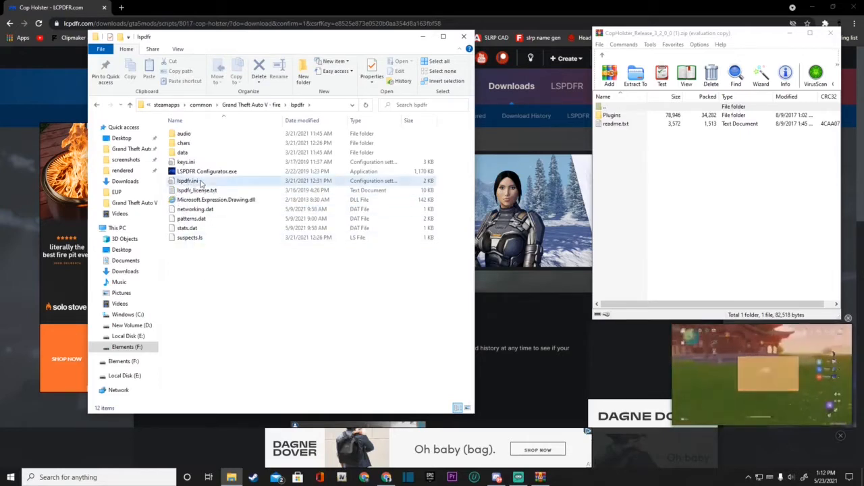
Change DisablePlayerHolsteringActions from false to true in lspdfr.ini and save it.
{"action": "double_click", "coordinate": [187, 181]}
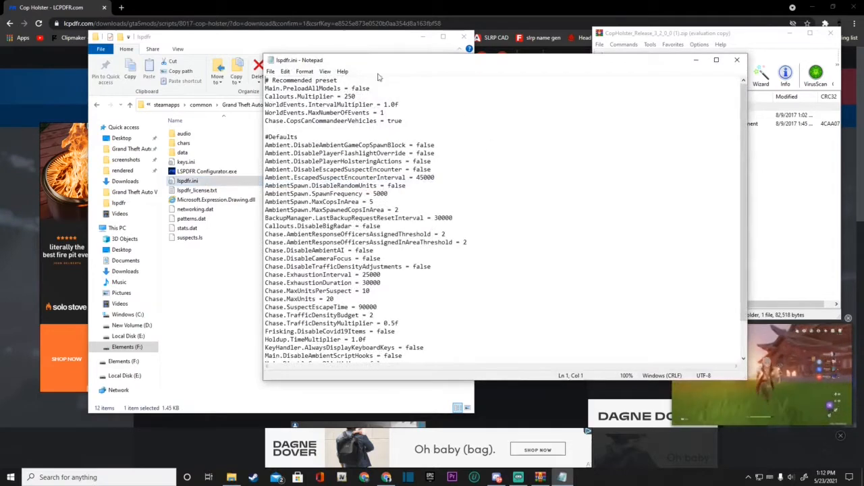
{"action": "left_click", "coordinate": [187, 180]}
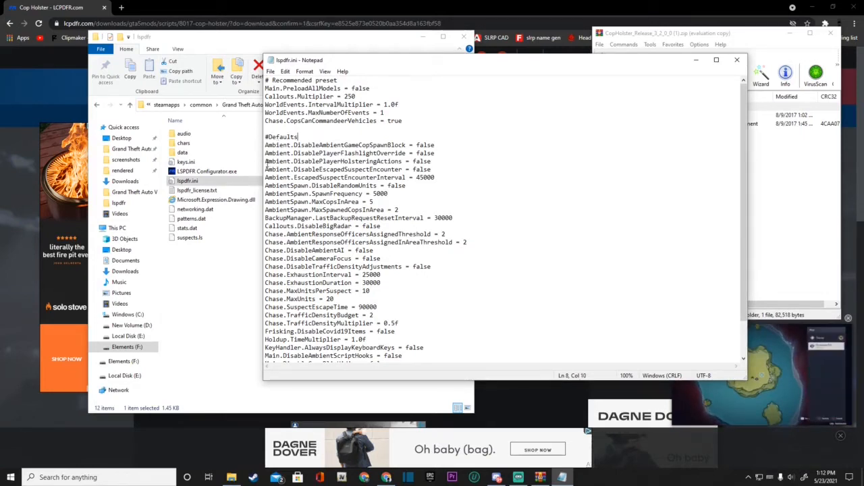
{"action": "triple_click", "coordinate": [348, 161]}
{"action": "type", "text": "tru"}
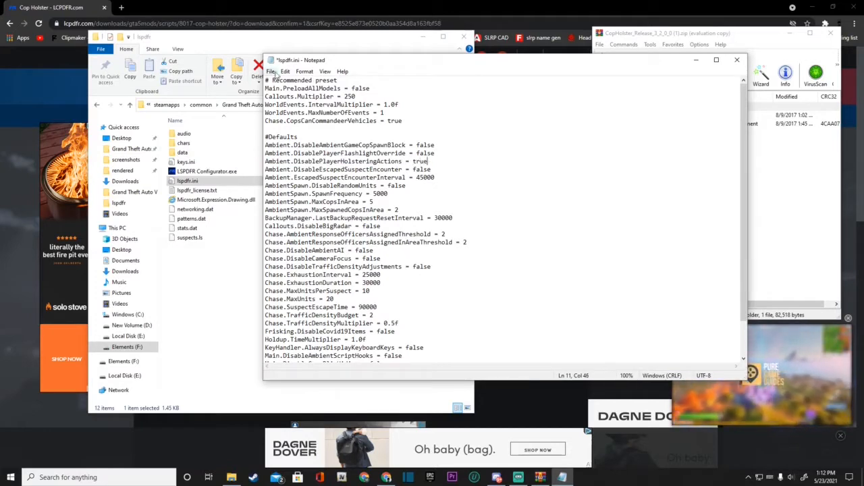
{"action": "left_click", "coordinate": [271, 71]}
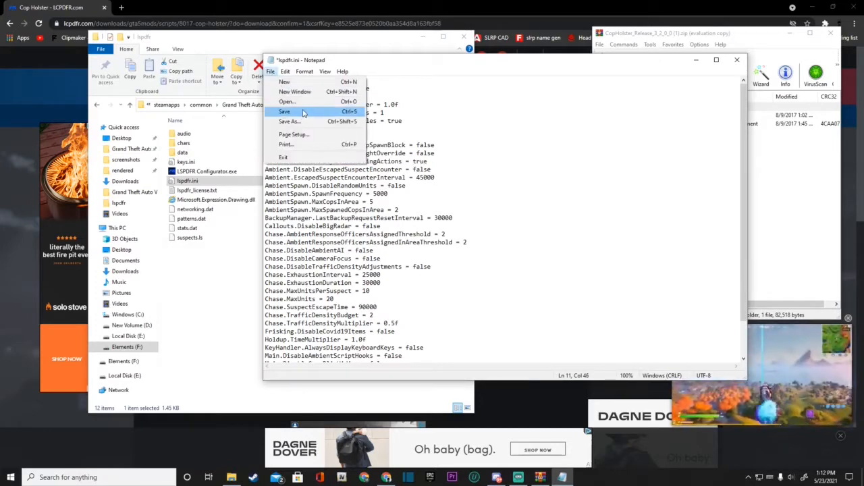
{"action": "left_click", "coordinate": [284, 111]}
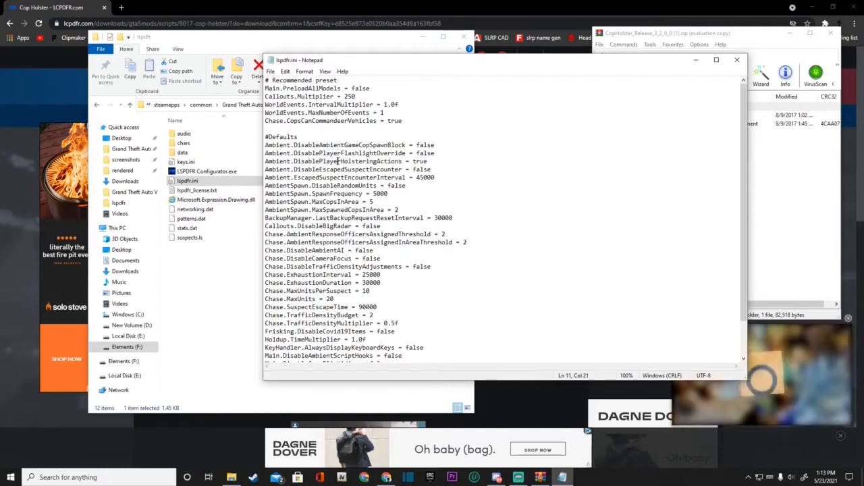
{"action": "double_click", "coordinate": [273, 169]}
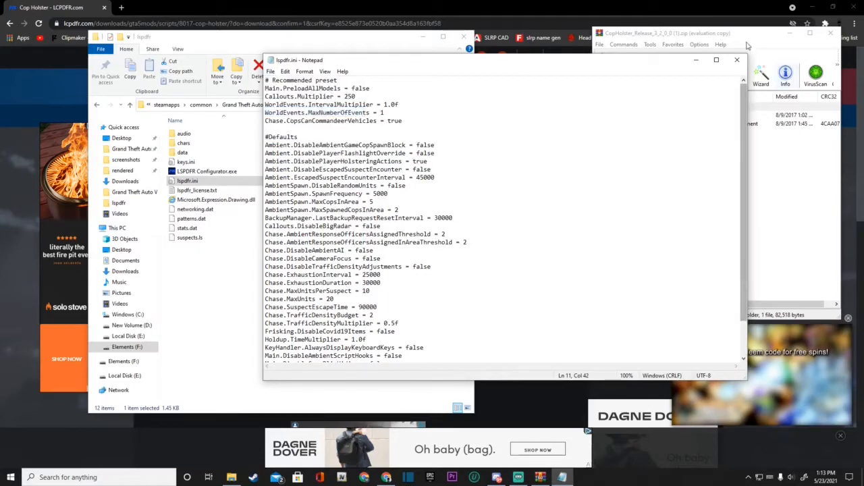
Close Notepad, go up to the Grand Theft Auto V folder, and select readme.txt in WinRAR.
{"action": "left_click", "coordinate": [737, 60]}
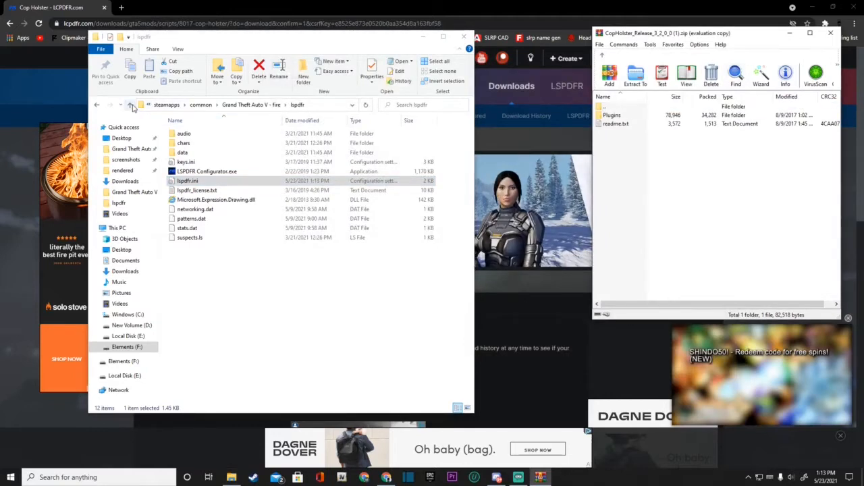
{"action": "left_click", "coordinate": [129, 105]}
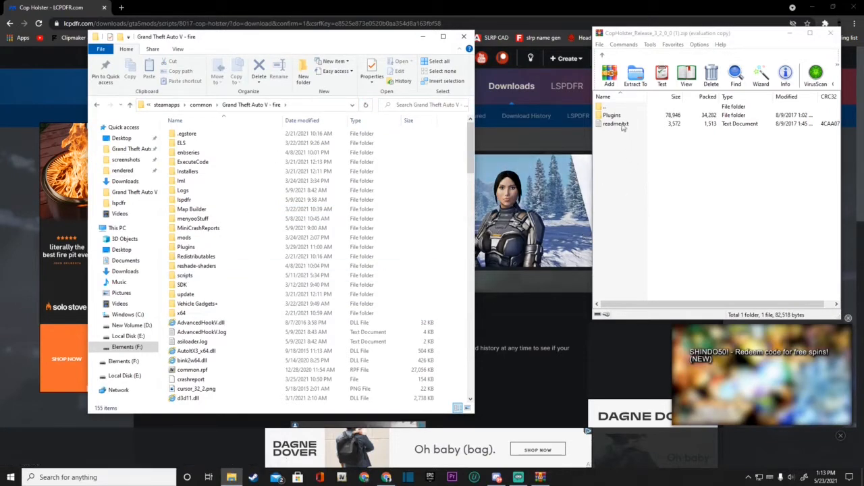
{"action": "left_click", "coordinate": [611, 115]}
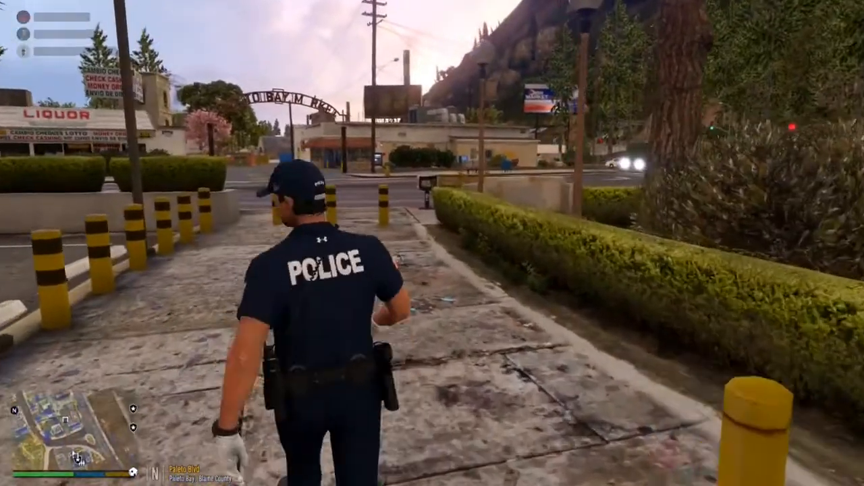
Walk the officer around with his hand resting on the holstered pistol.
{"action": "key", "text": "w"}
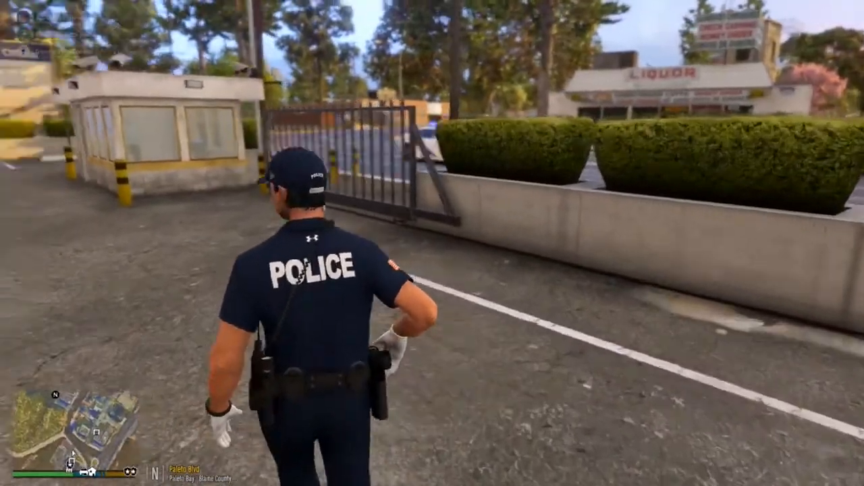
{"action": "key", "text": "tab"}
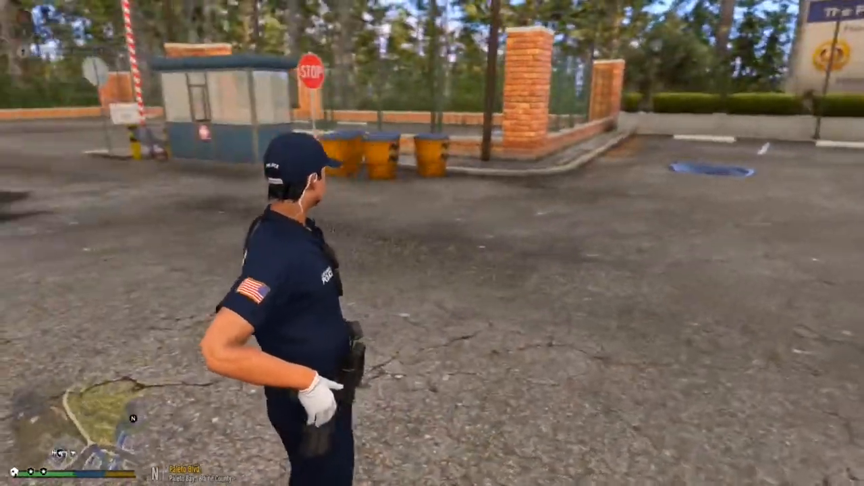
{"action": "mouse_move", "coordinate": [432, 243]}
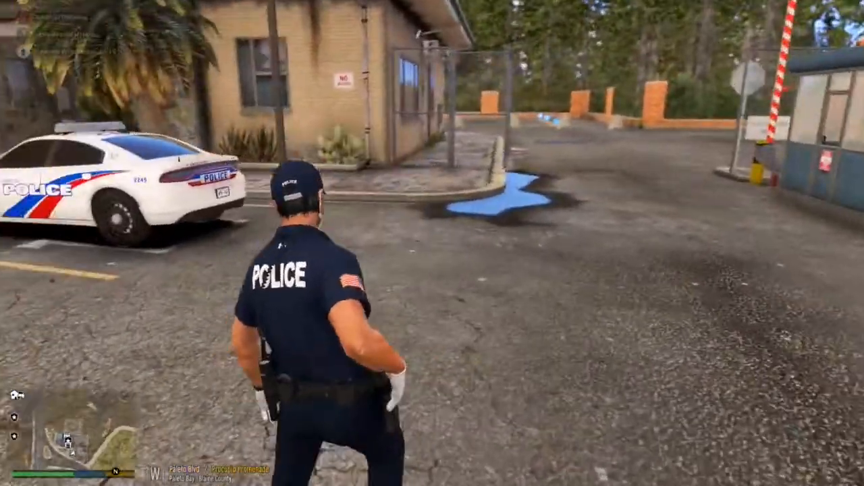